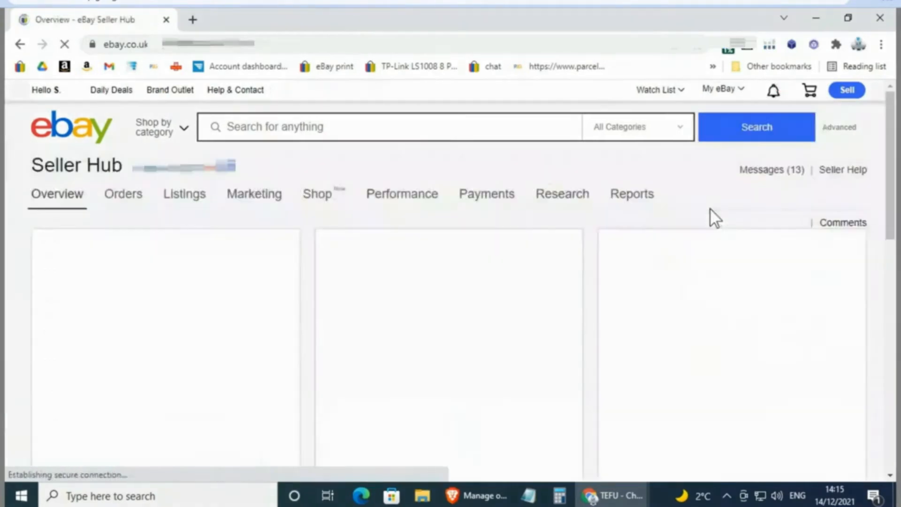
From Marketing > Promotions, start a new Coupon promotion.
click(254, 194)
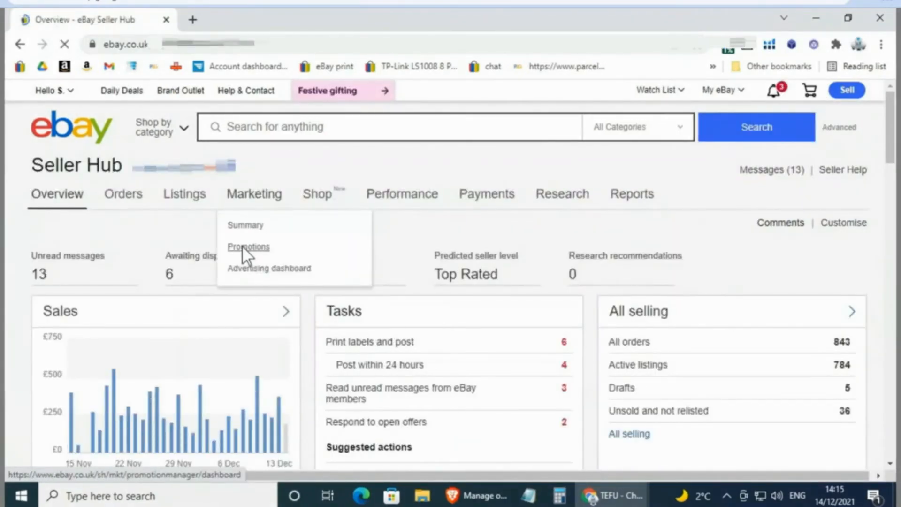
click(248, 246)
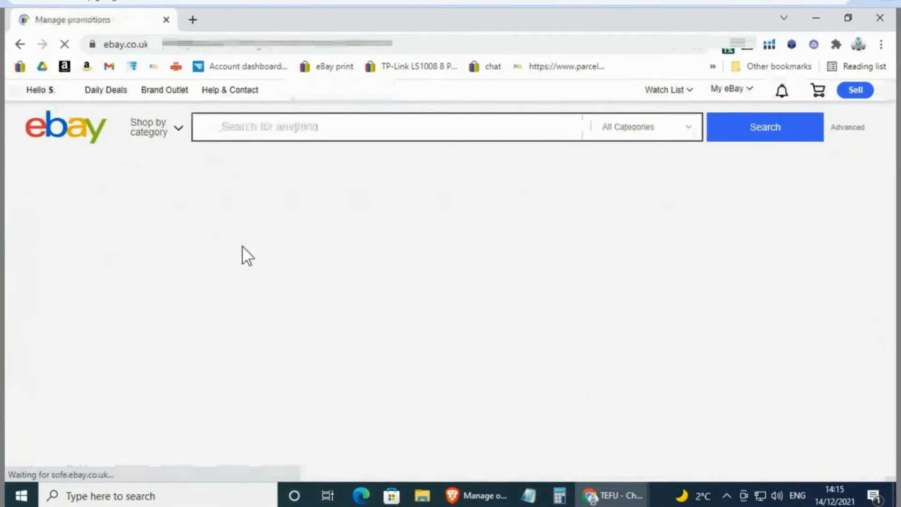
click(793, 233)
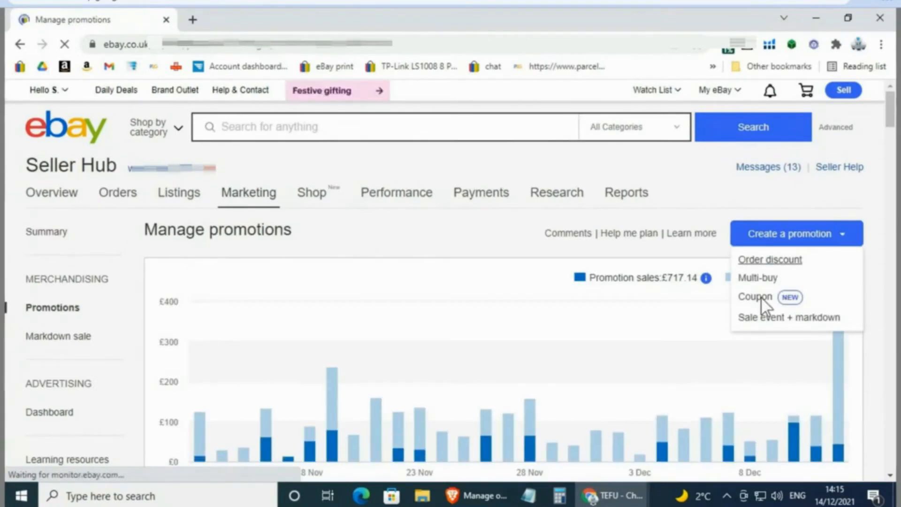
click(755, 296)
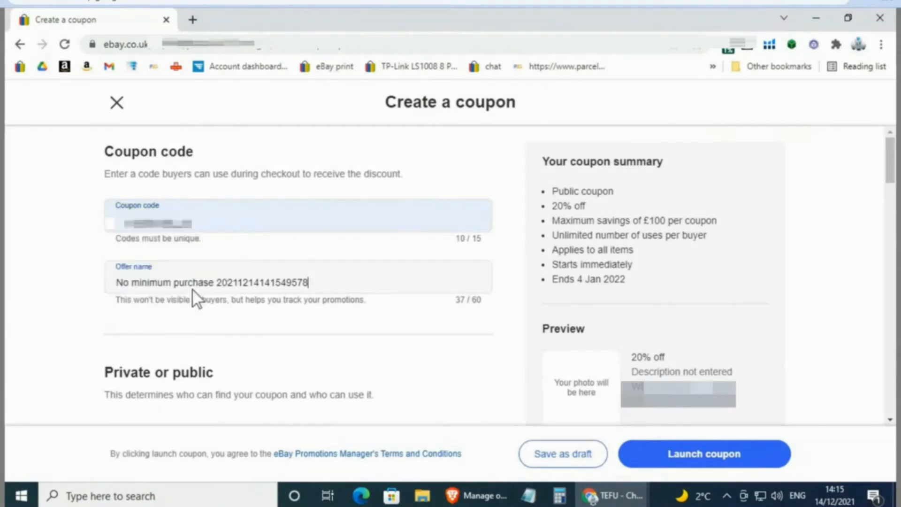
Rename the offer to '10% OFF' and, after trying Private, set the coupon back to Public.
triple_click(212, 282)
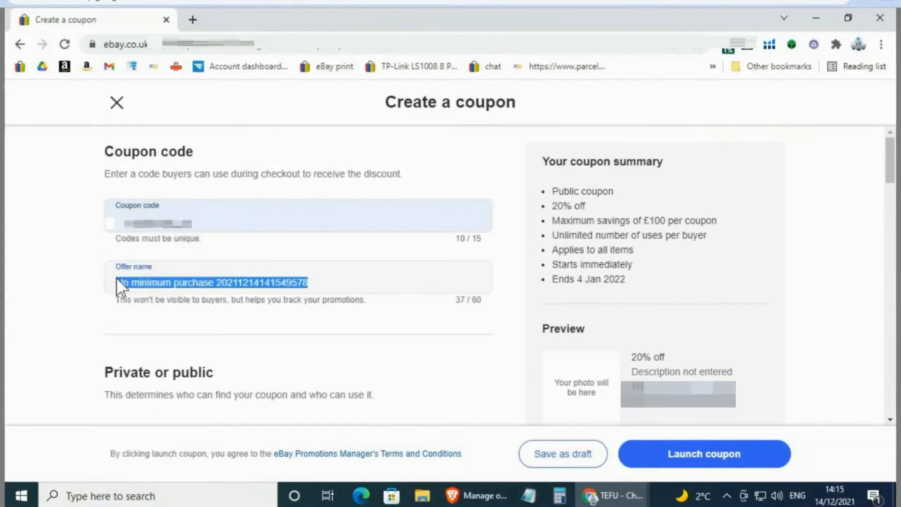
text(10% OFF)
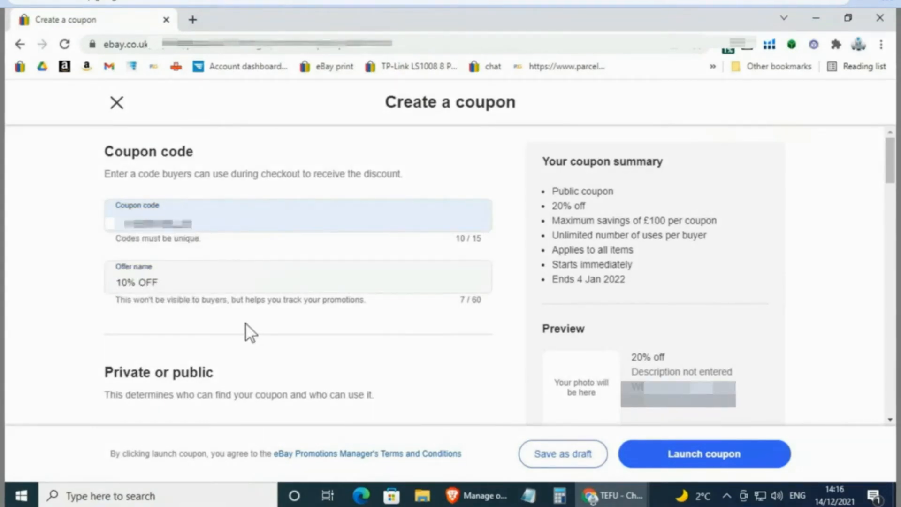
scroll(down, 3)
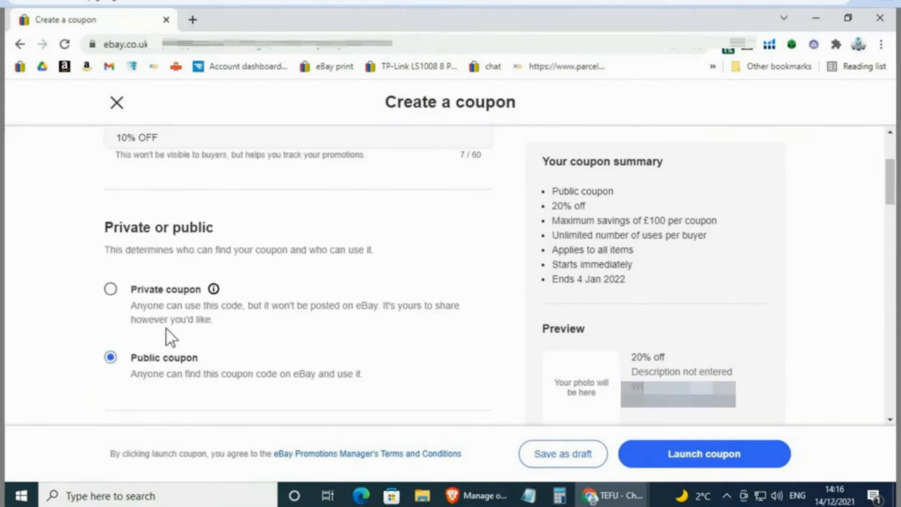
click(110, 289)
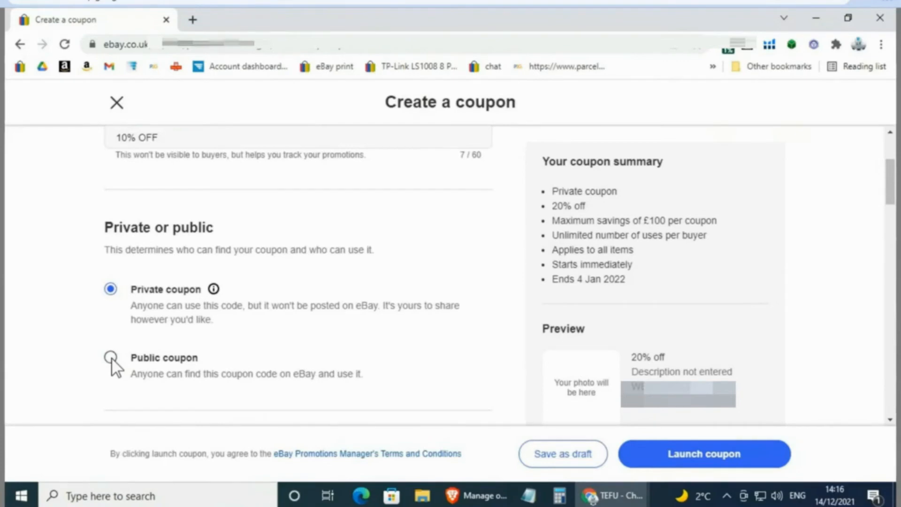
click(110, 356)
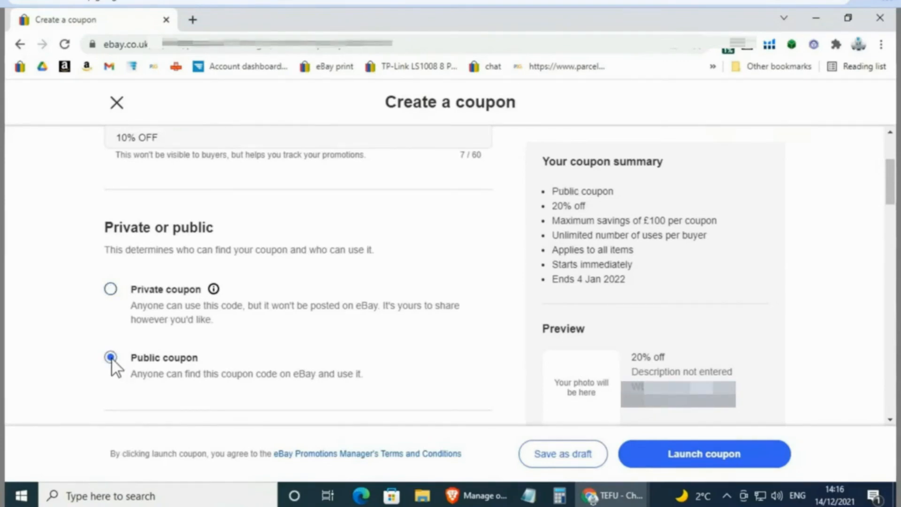
scroll(down, 3)
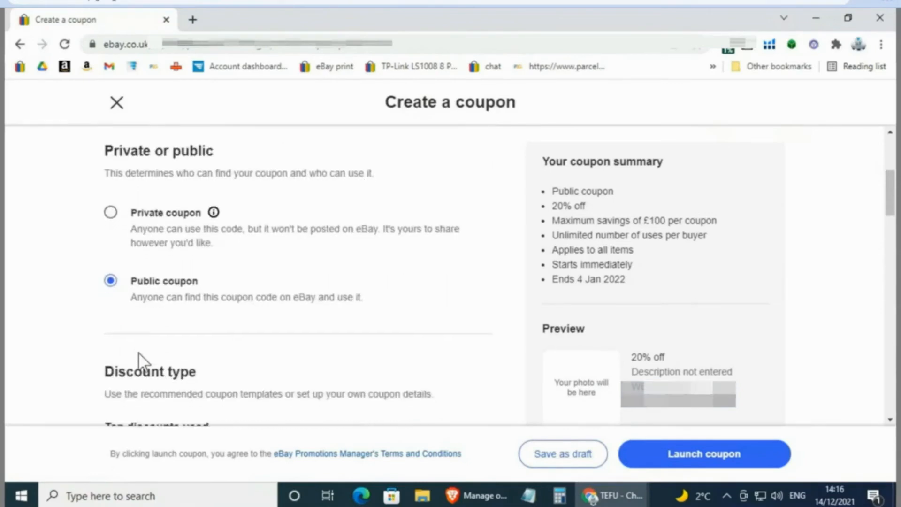
Try the 'Buy 3, get 20% off' and '£10 off over £50' templates, then pick 'Buy 1, get 1 free'.
scroll(down, 3)
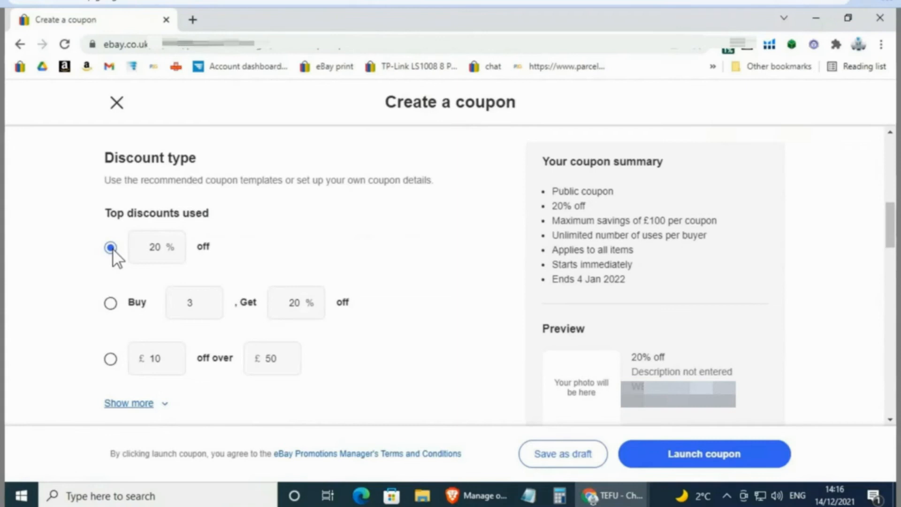
mouse_move(110, 303)
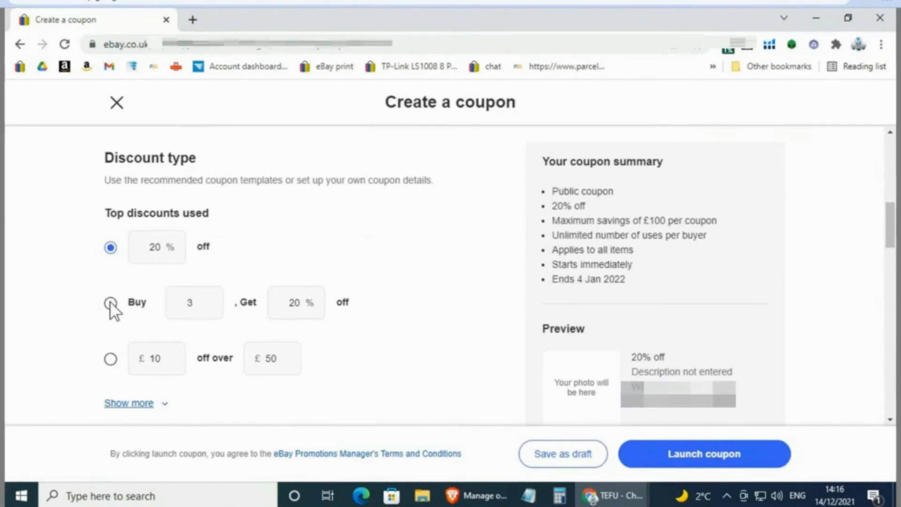
click(110, 302)
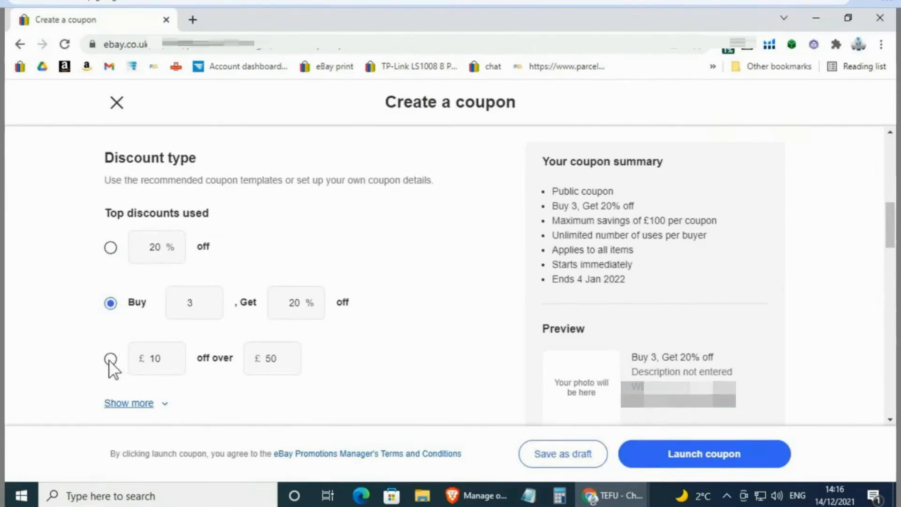
click(110, 358)
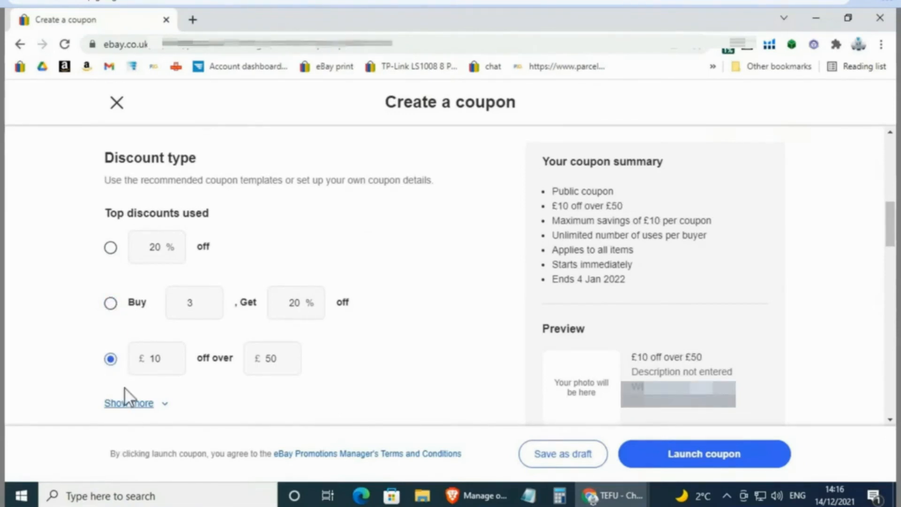
click(129, 402)
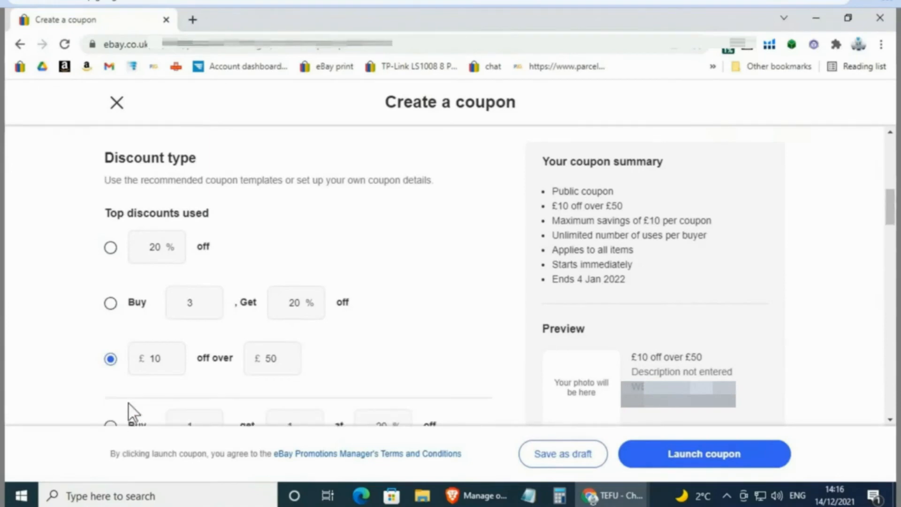
scroll(down, 3)
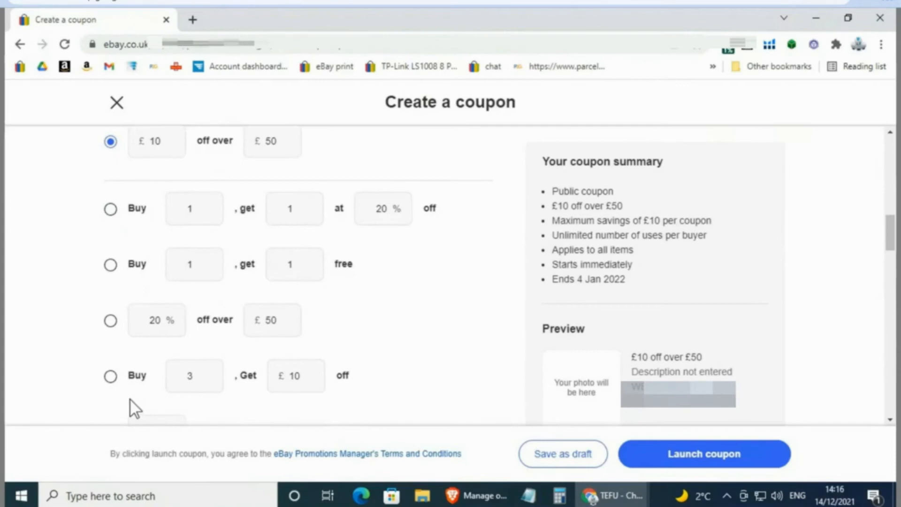
click(110, 192)
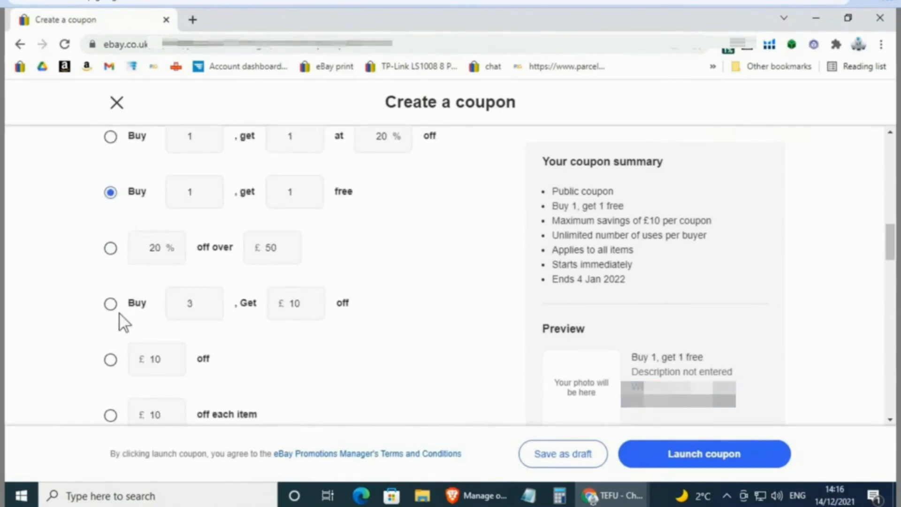
scroll(down, 3)
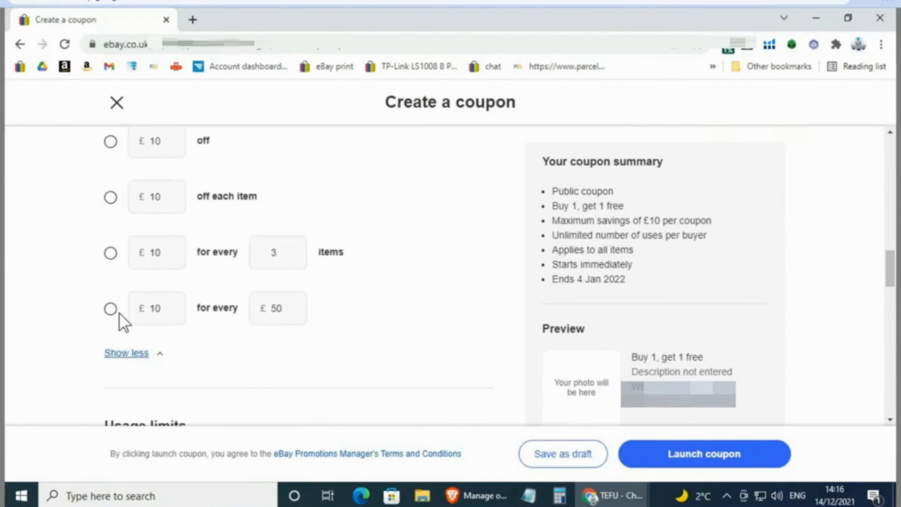
scroll(down, 3)
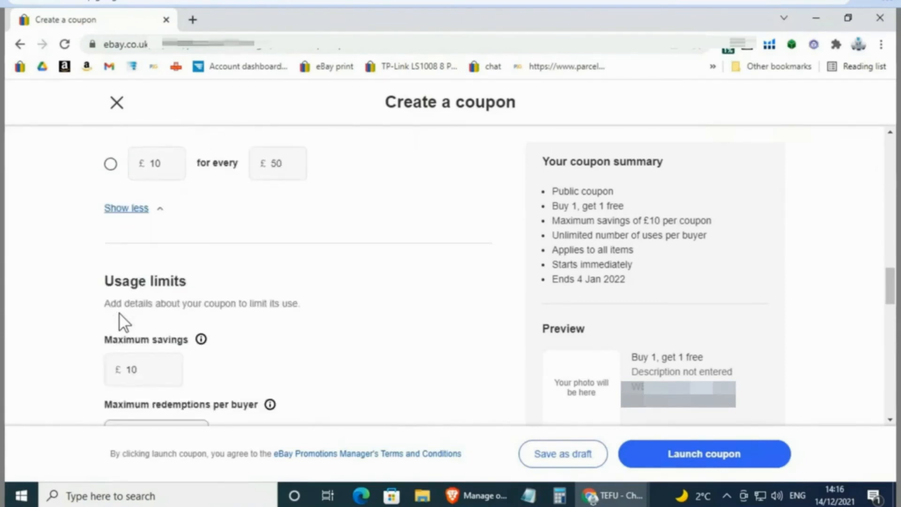
Cap savings at £100, allow 2 redemptions per buyer, and set a £500 budget.
scroll(down, 3)
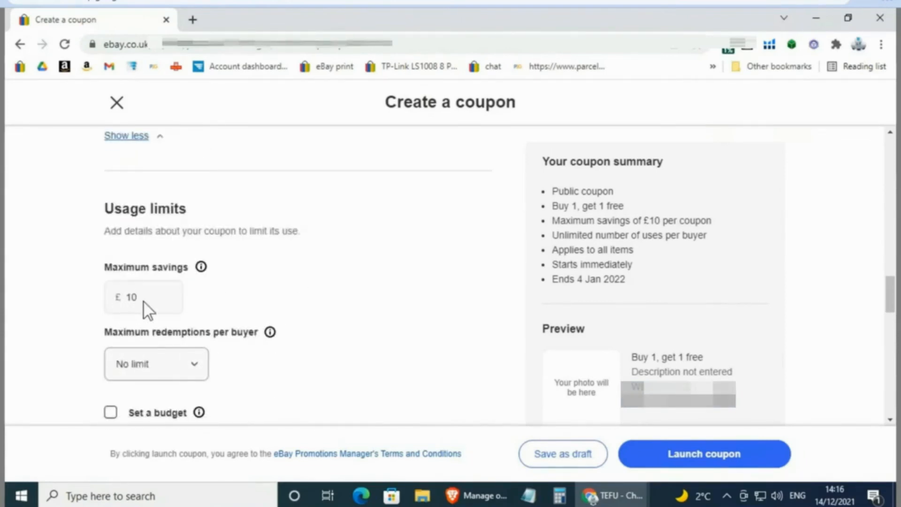
click(142, 297)
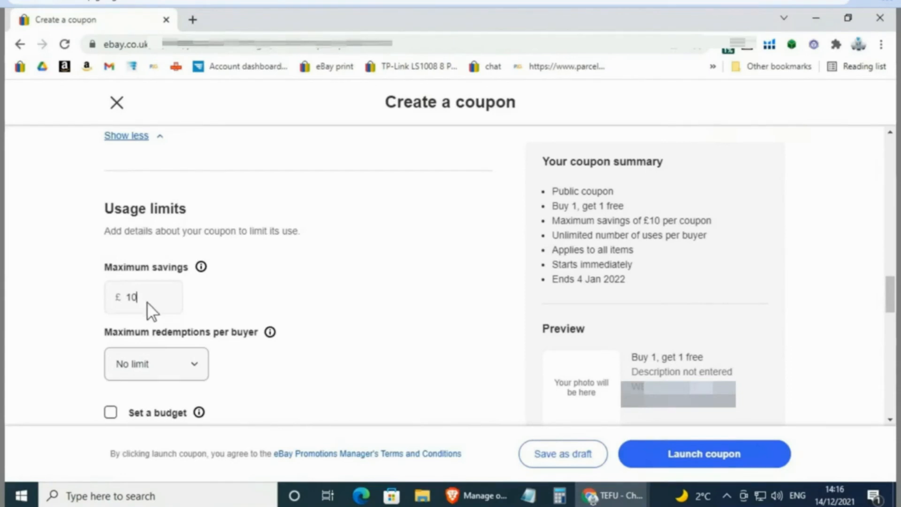
text(0)
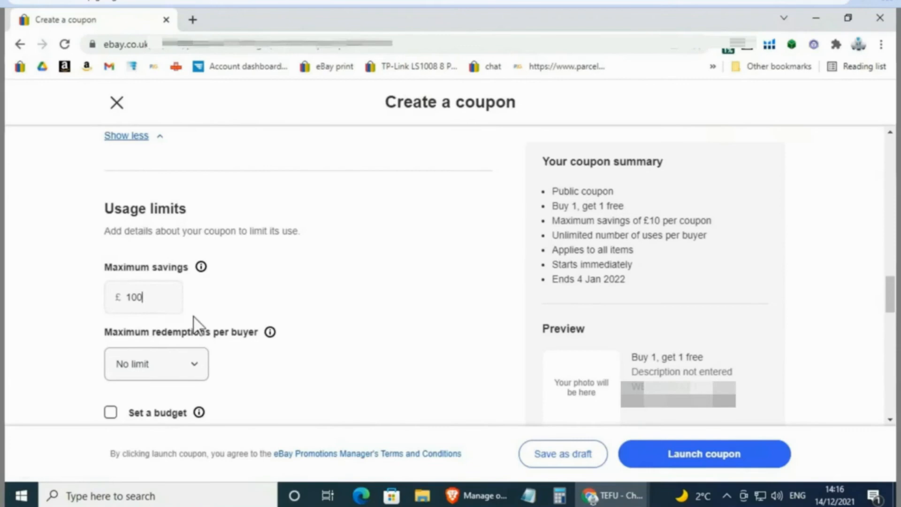
click(155, 364)
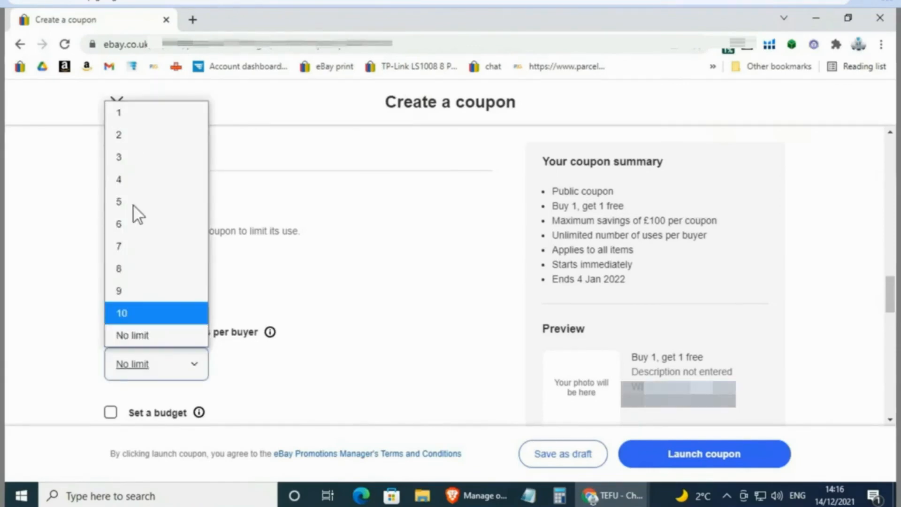
mouse_move(127, 135)
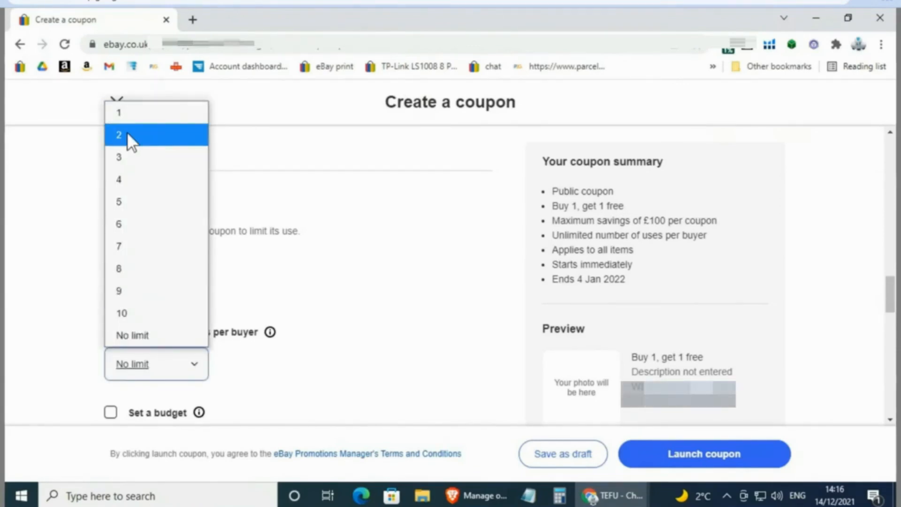
click(119, 135)
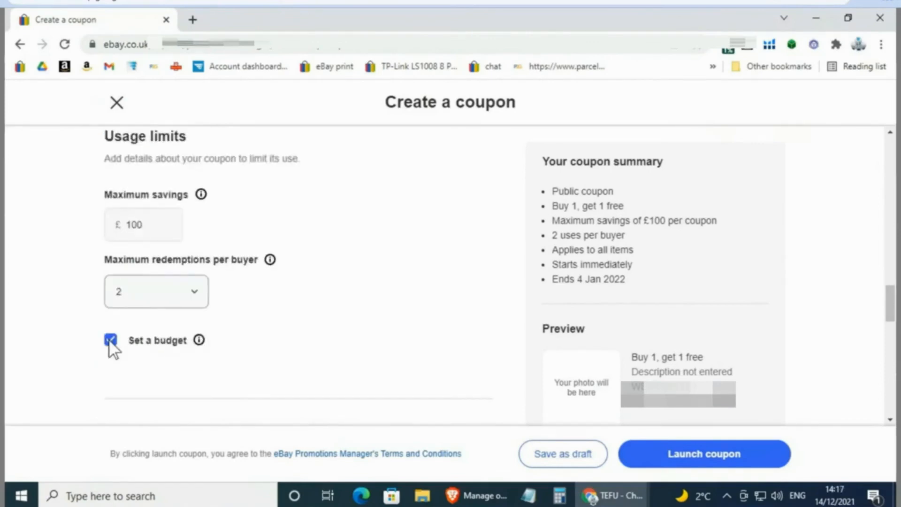
click(111, 340)
text(1000)
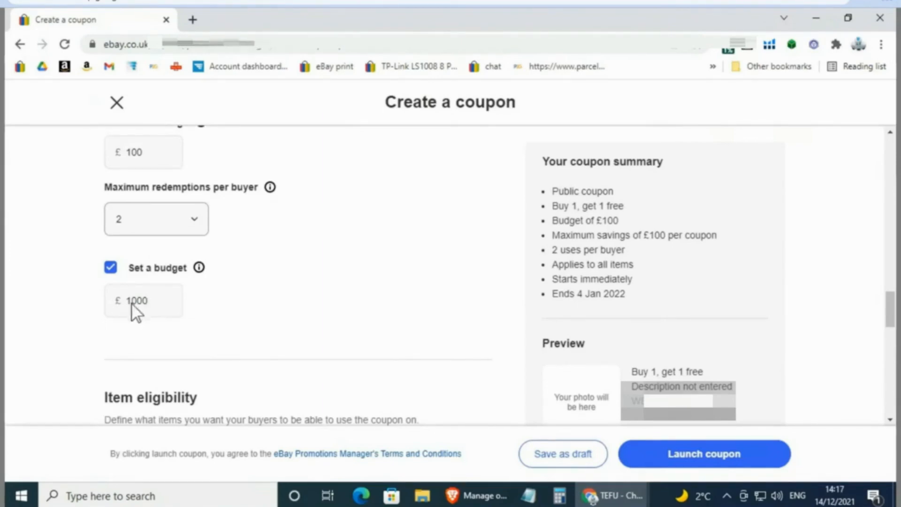
click(175, 246)
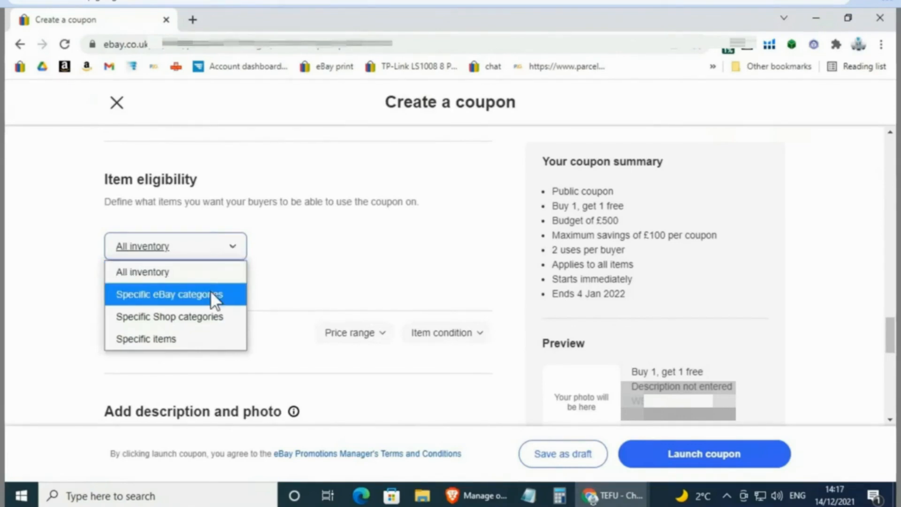
Set item eligibility to specific selected items.
click(168, 295)
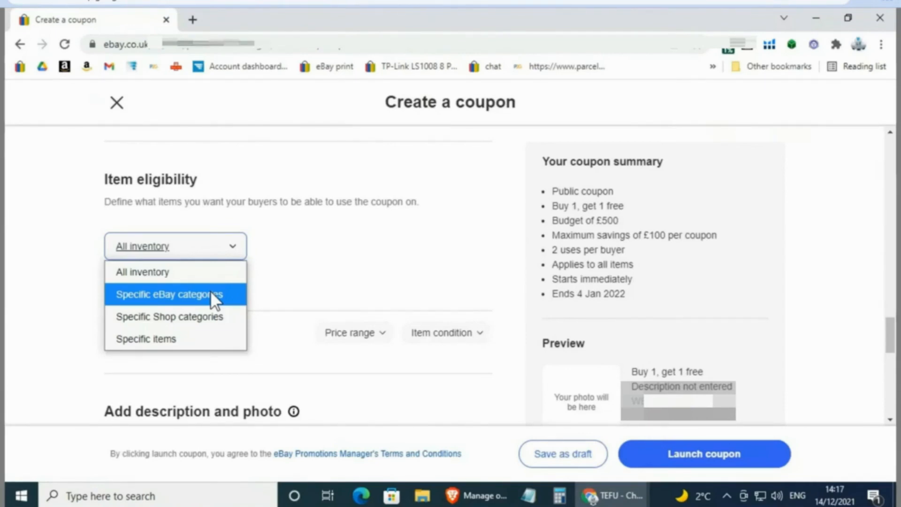
click(146, 338)
text(10% OFF)
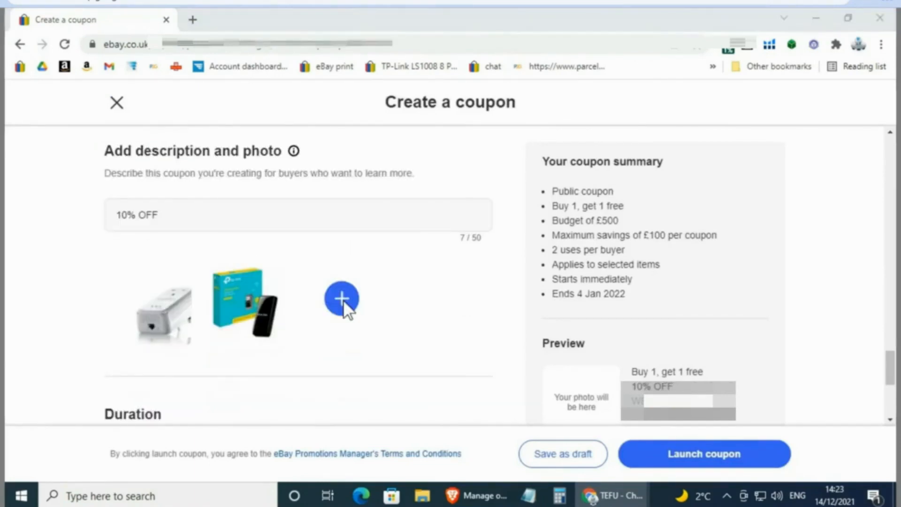
Schedule the coupon to start 14 Dec 2021 and end 21 December 2021.
scroll(down, 3)
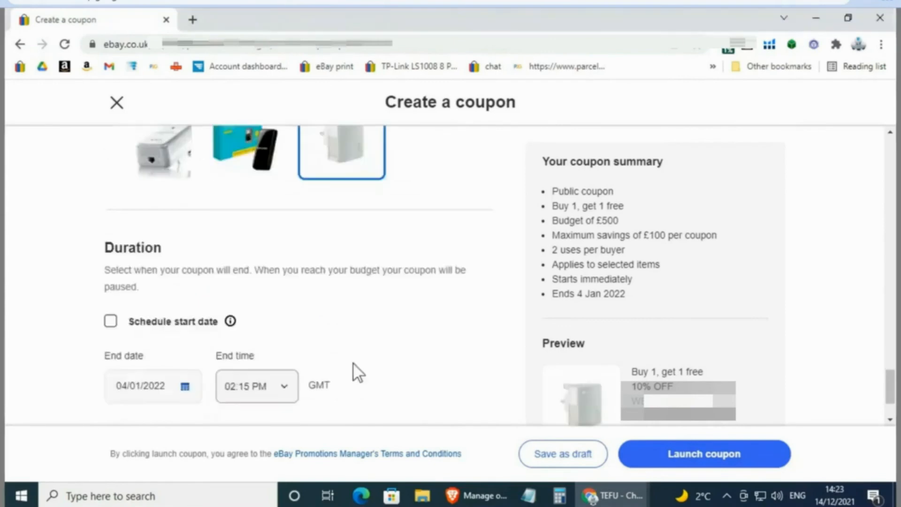
click(110, 320)
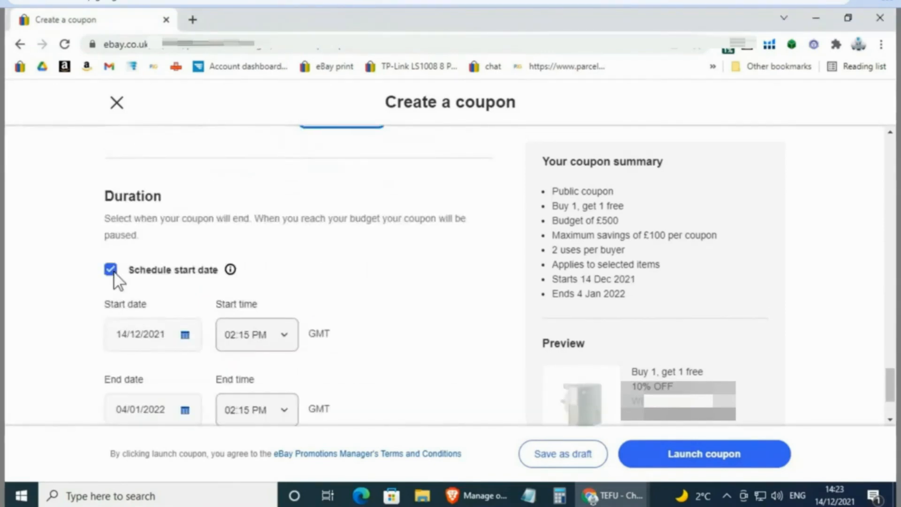
scroll(down, 3)
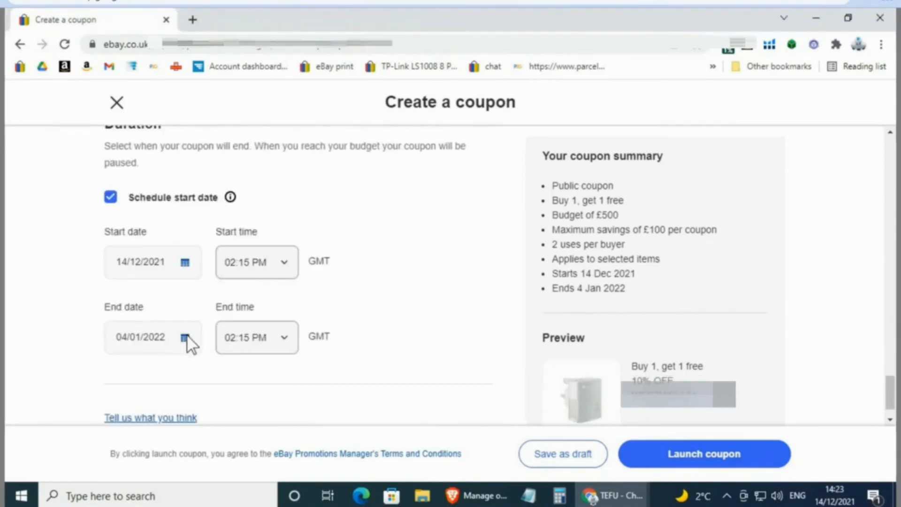
click(185, 338)
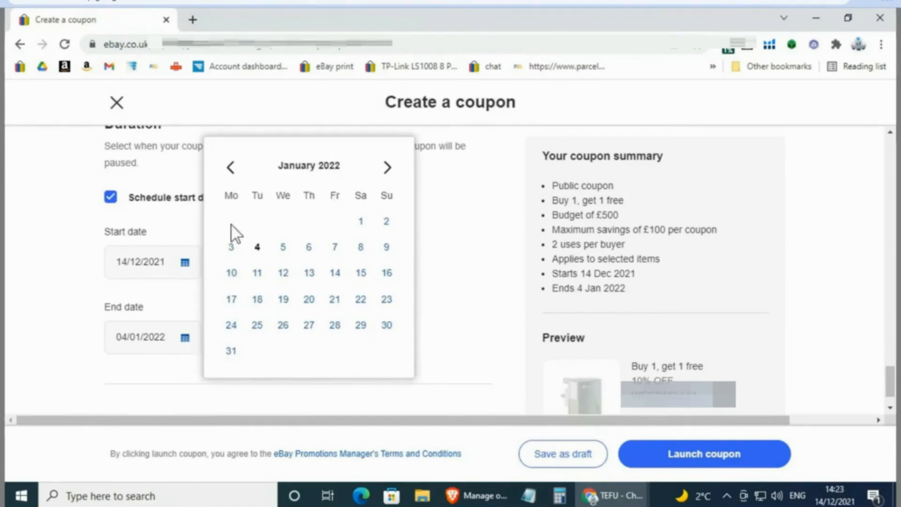
mouse_move(233, 175)
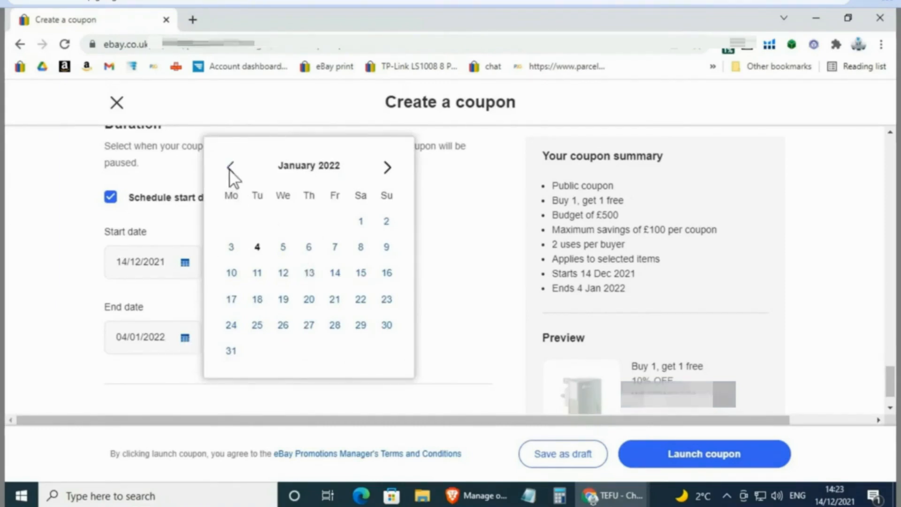
click(230, 167)
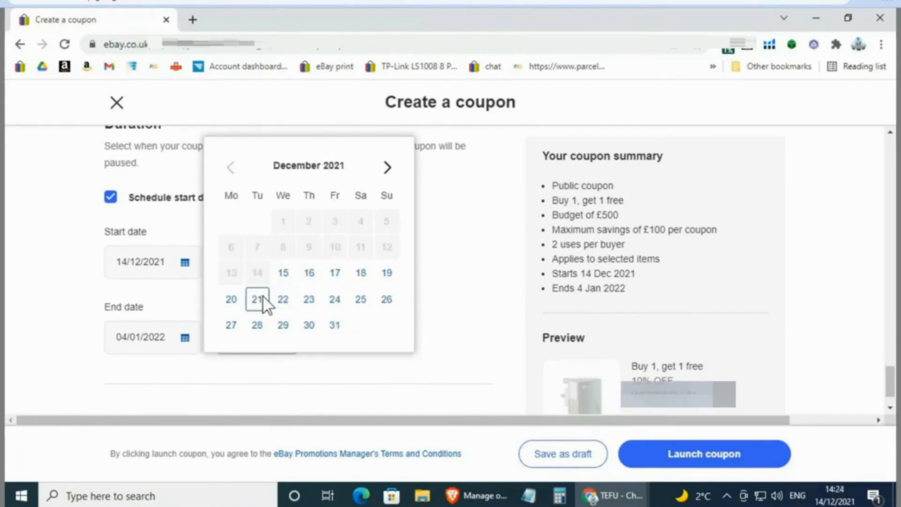
click(257, 299)
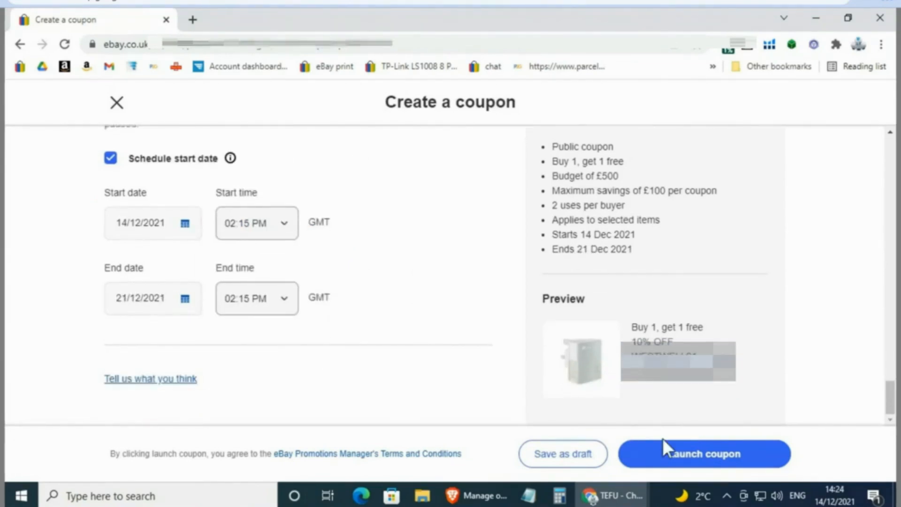